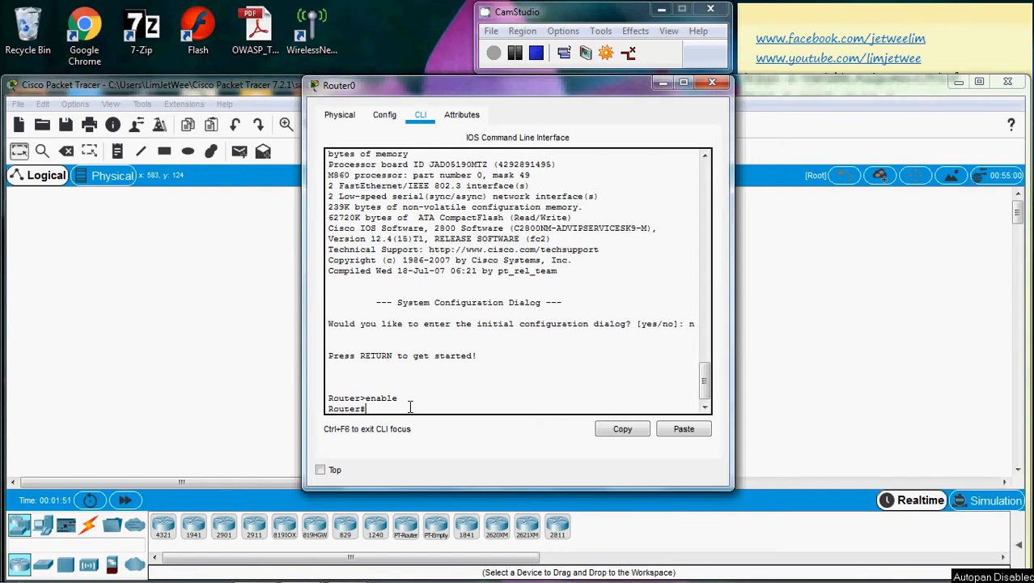
Run 'show clock' on Router0, showing the 1 March 1993 date
text(show clo)
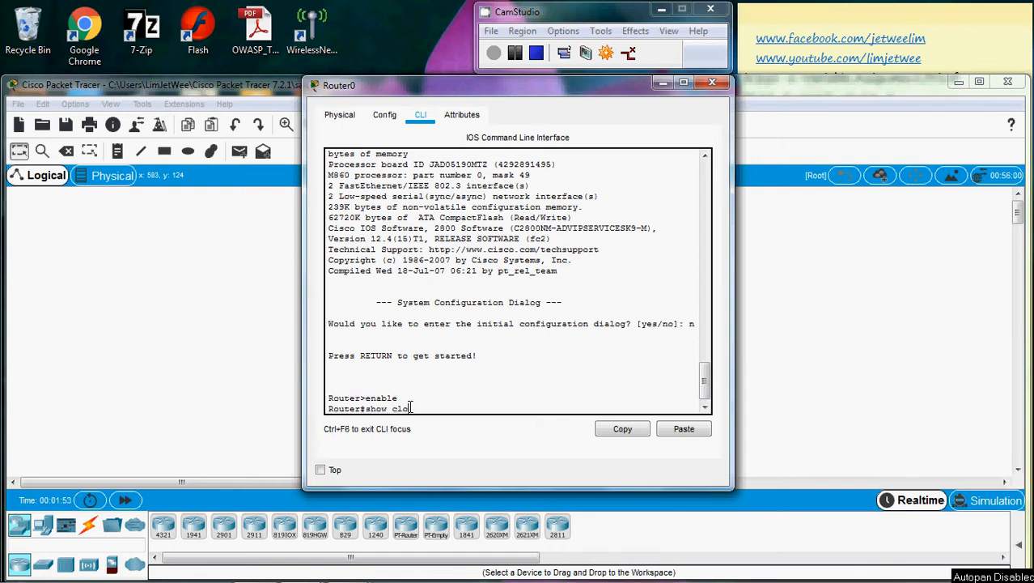
key(Return)
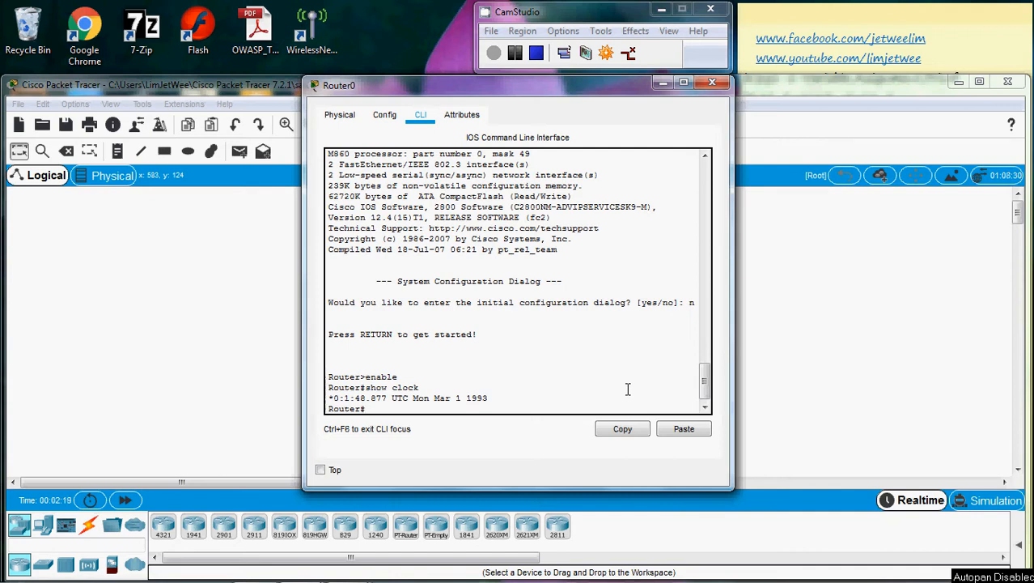
Enter 'clock set ?' to view help showing the hh:mm:ss time format
text(clock)
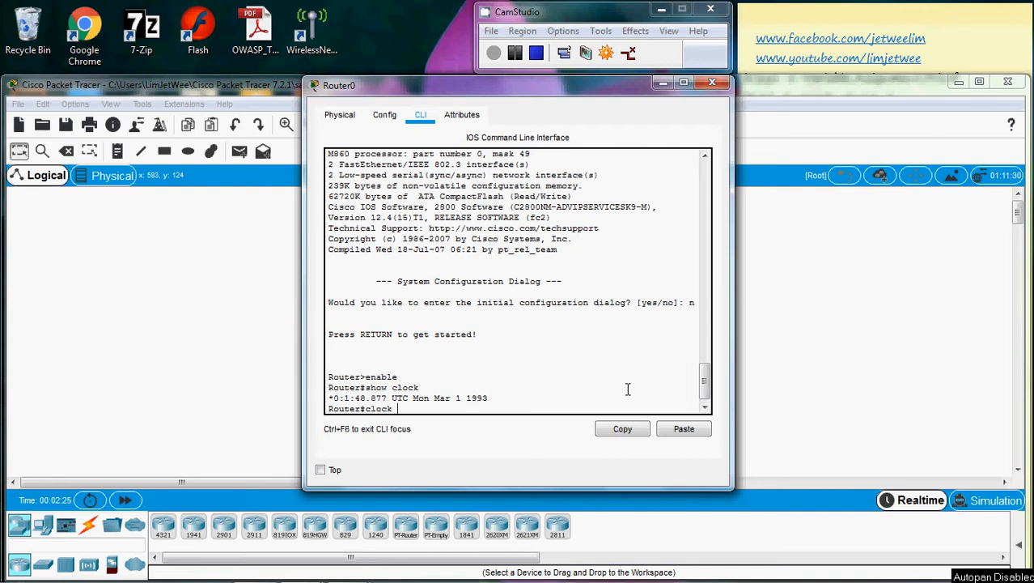
text(set)
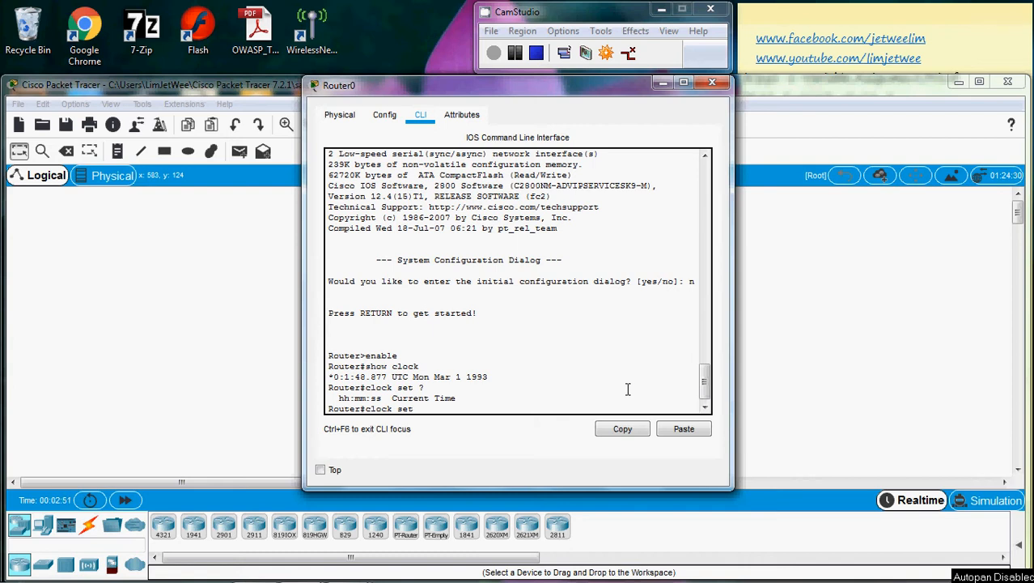
Add the time 22:05:00 and day 19 to the clock set command
text(22)
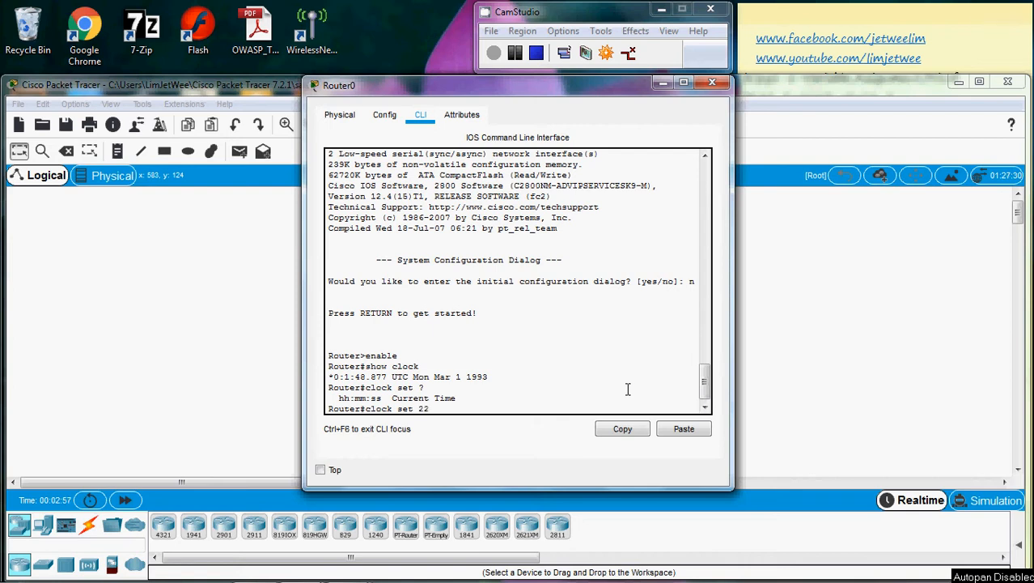
text(:)
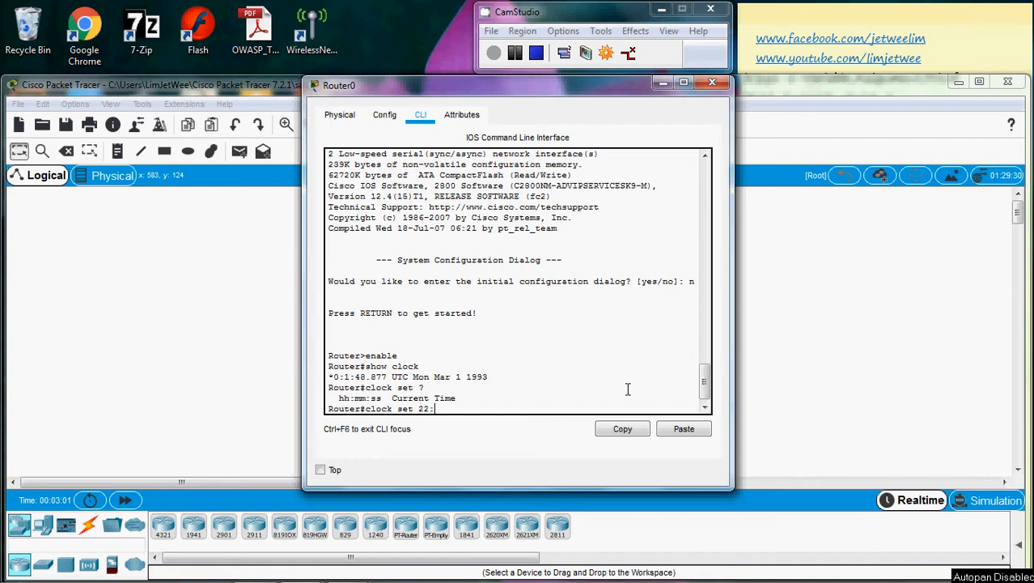
text(05)
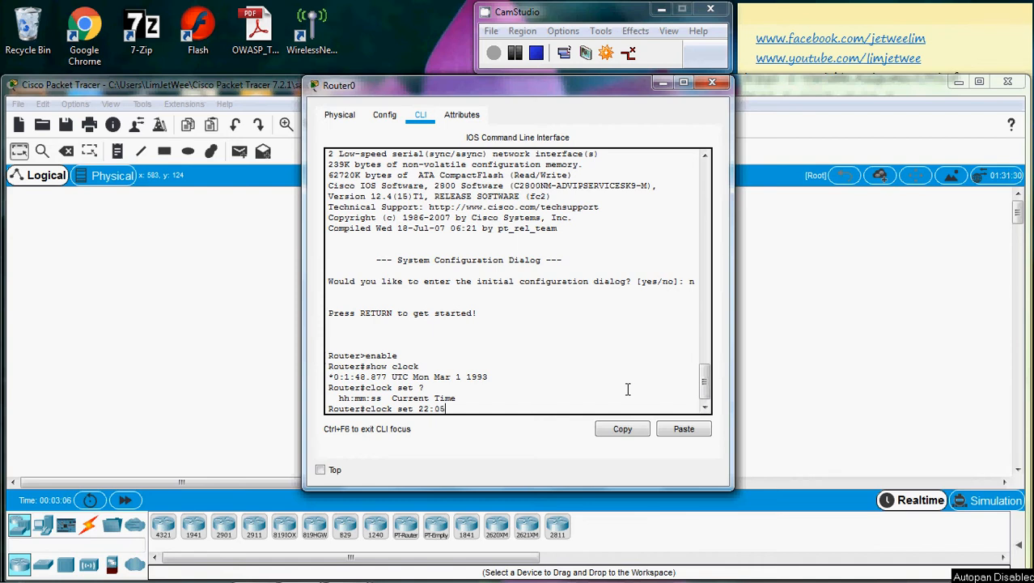
text(:)
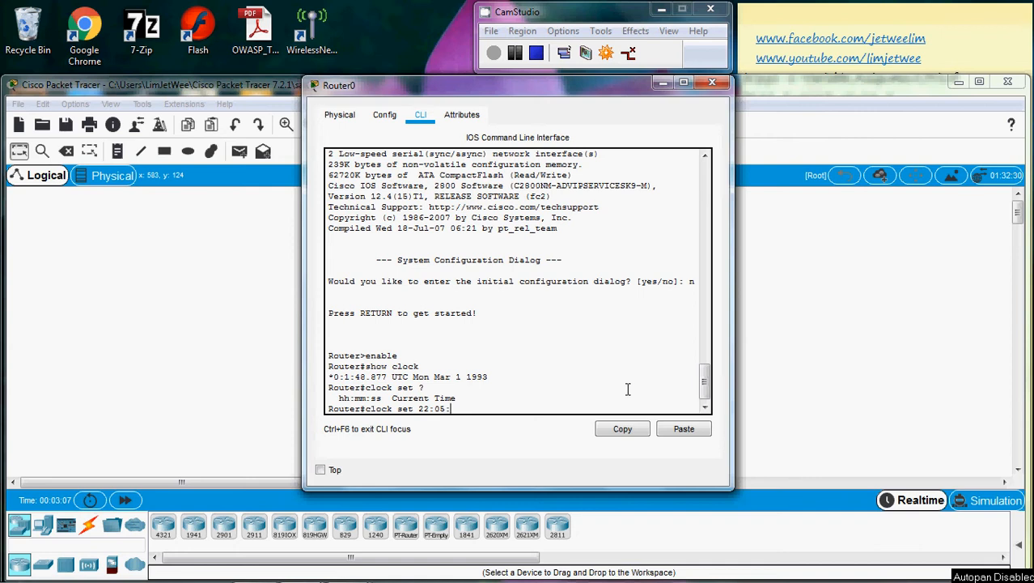
text(00)
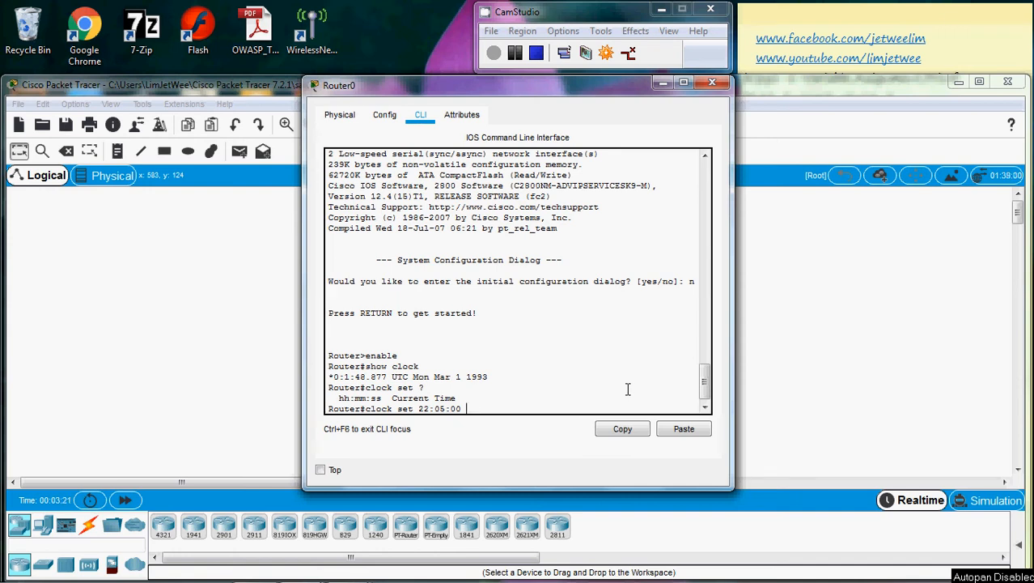
text(19)
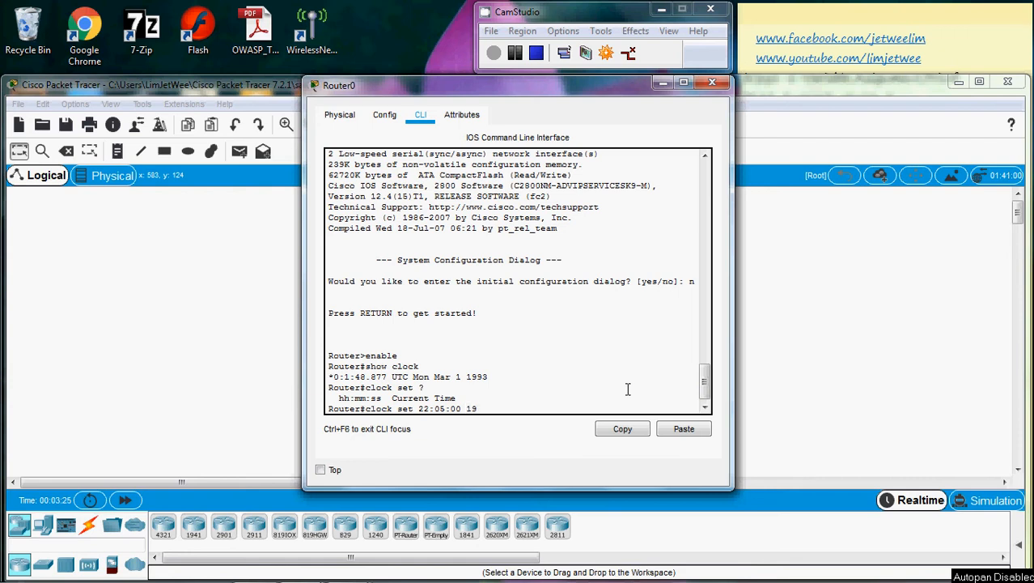
Add month Apr, check the 1993–2035 year help, then enter year 2021
text(Apr)
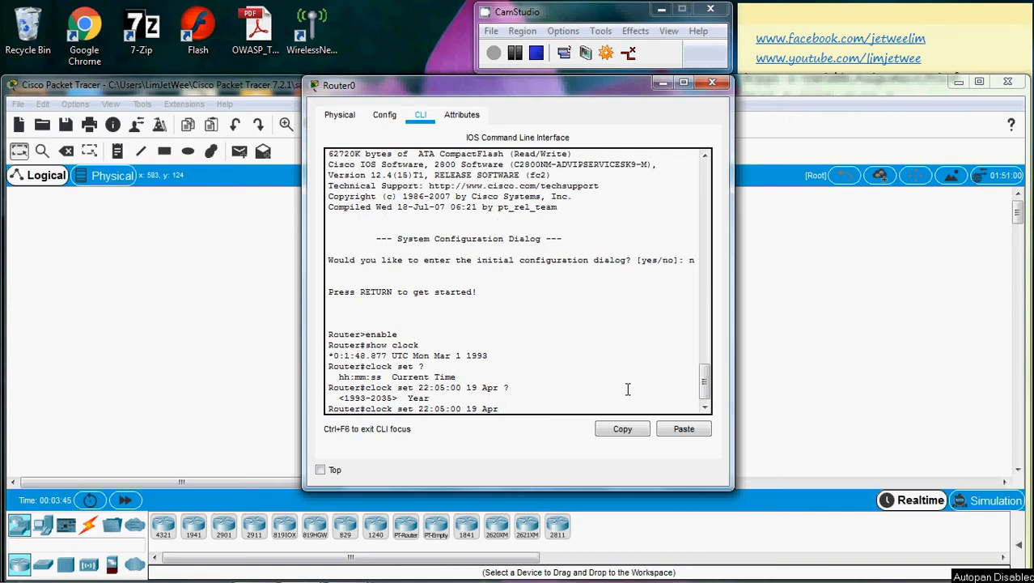
text(202)
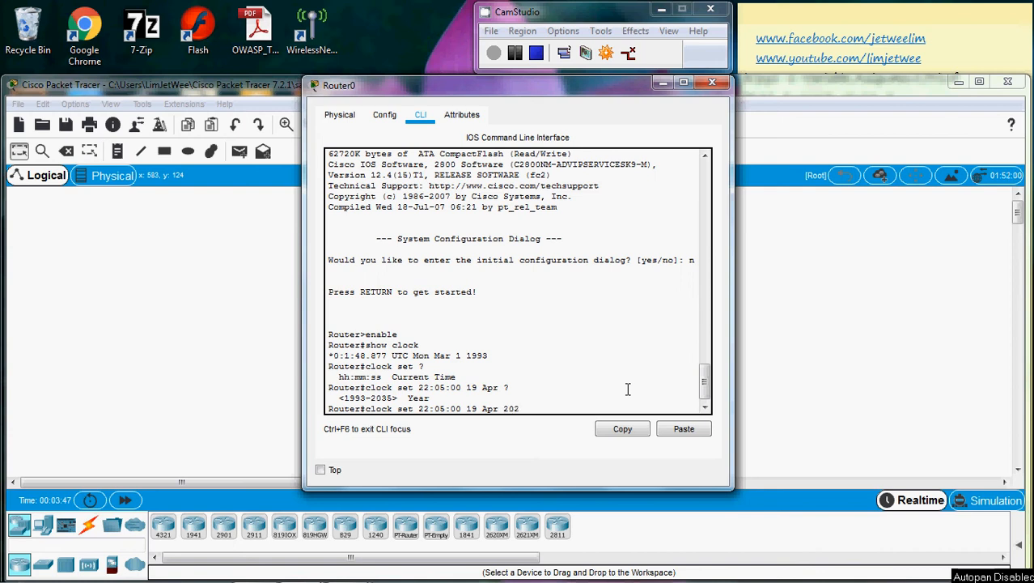
text(1)
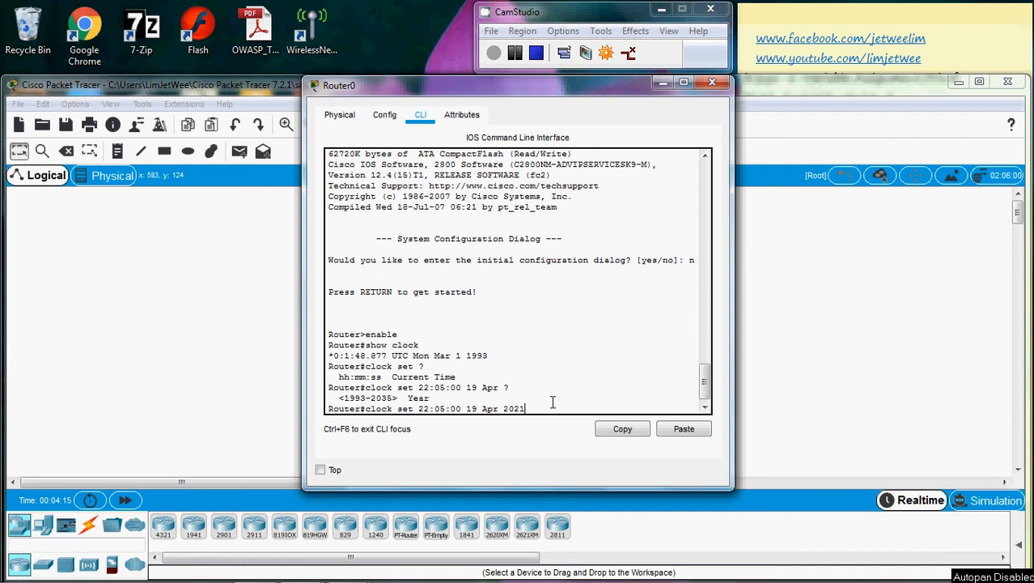
Apply 'clock set 22:05:00 19 Apr 2021' and begin a show clock command
key(Return)
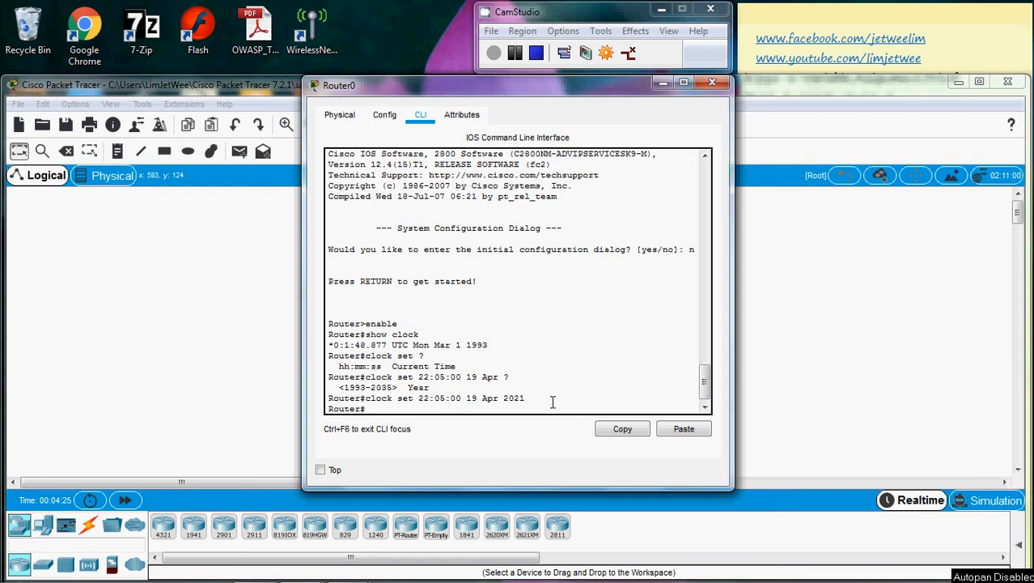
text(sh)
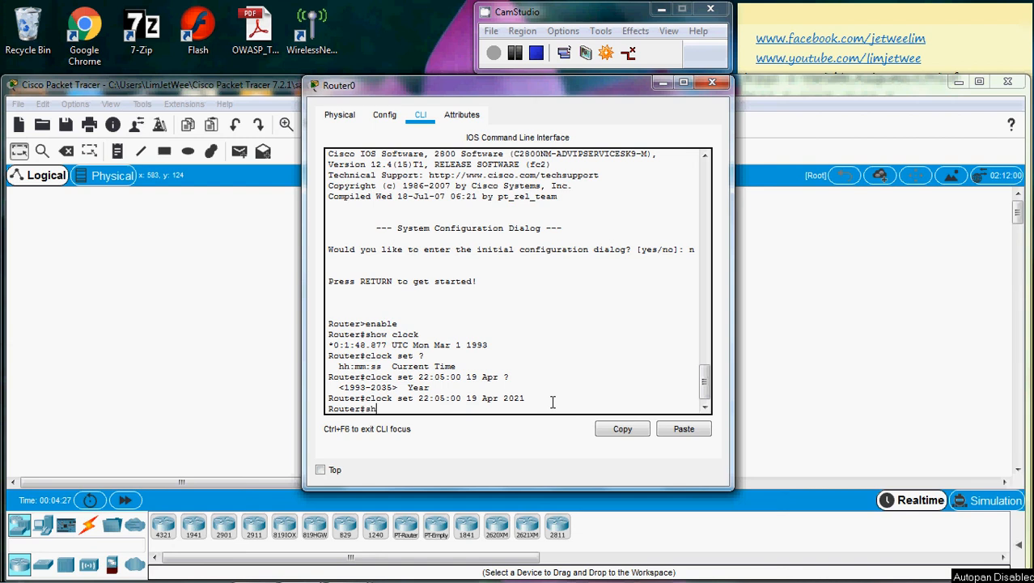